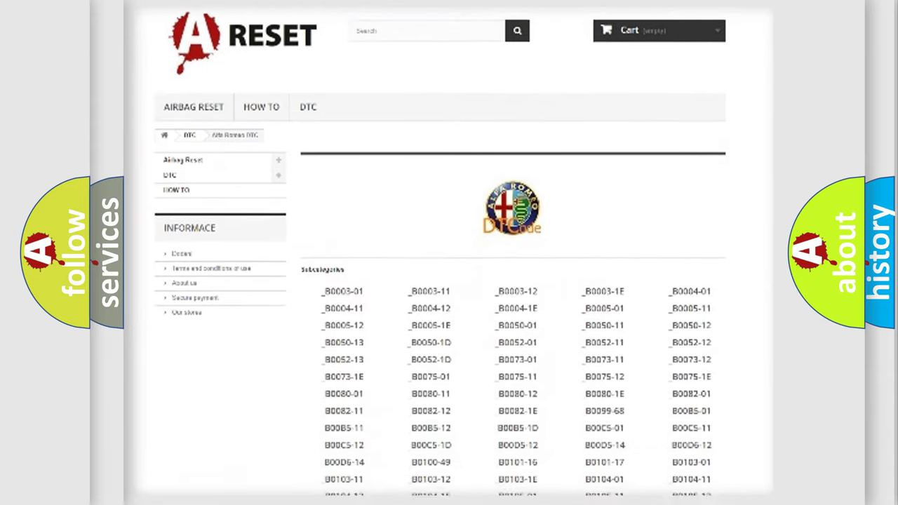
Scroll the Alfa Romeo DTC table past the B0 codes toward the B1000 range
{"action": "scroll", "scroll_direction": "down", "scroll_amount": 3}
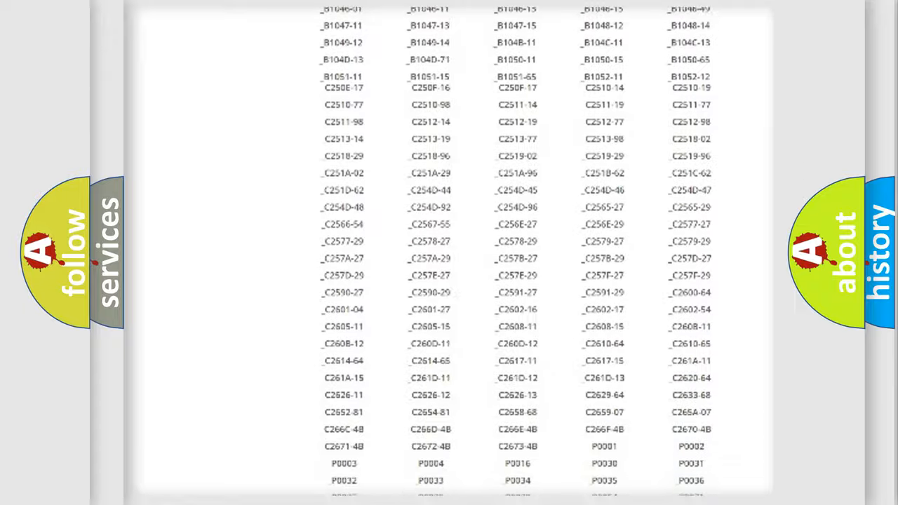
{"action": "scroll", "scroll_direction": "up", "scroll_amount": 3}
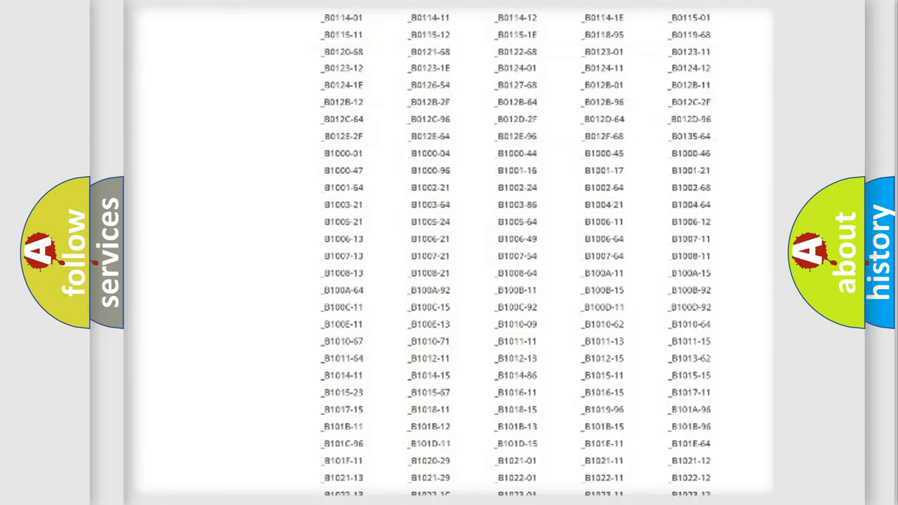
{"action": "scroll", "scroll_direction": "up", "scroll_amount": 3}
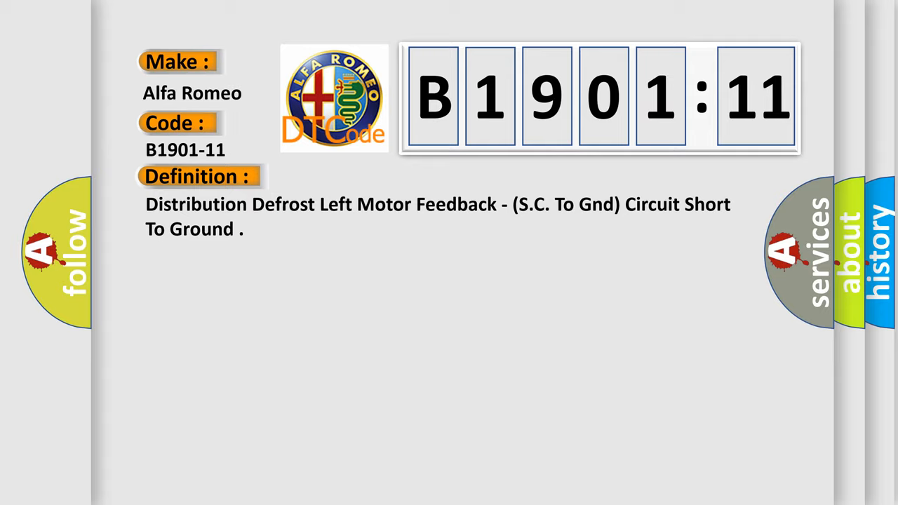
Advance the B1901-11 slide to its Description text and then its Cause text
{"action": "left_click", "coordinate": [365, 177]}
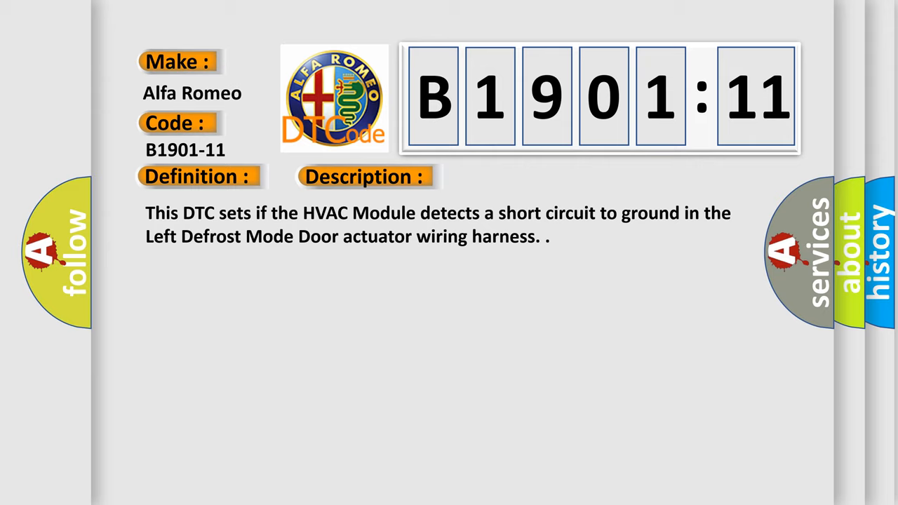
{"action": "left_click", "coordinate": [516, 176]}
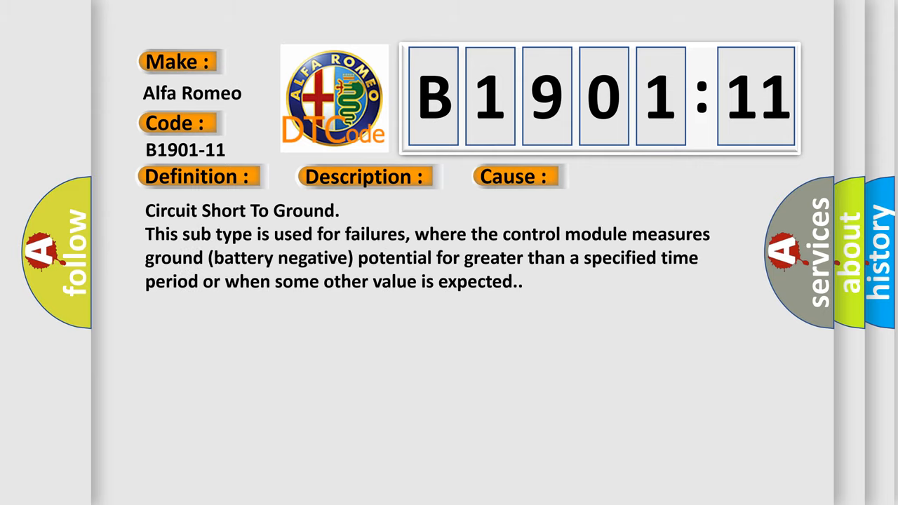